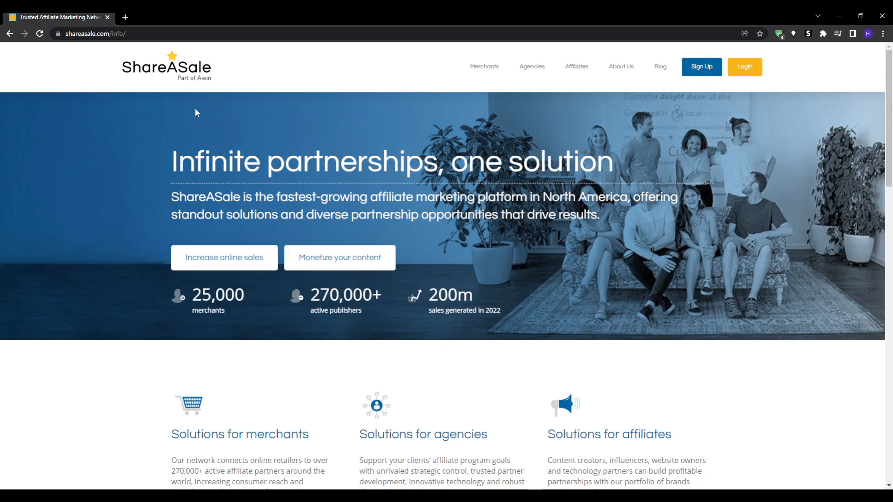
{"action": "mouse_move", "coordinate": [624, 160]}
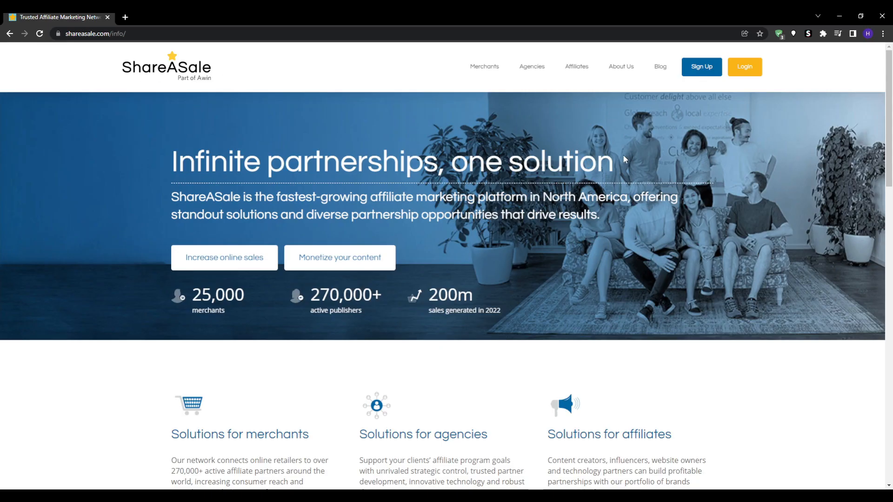
Scroll the info page down to the merchant, agency and affiliate solutions and partner brand logos.
{"action": "scroll", "scroll_direction": "down", "scroll_amount": 3}
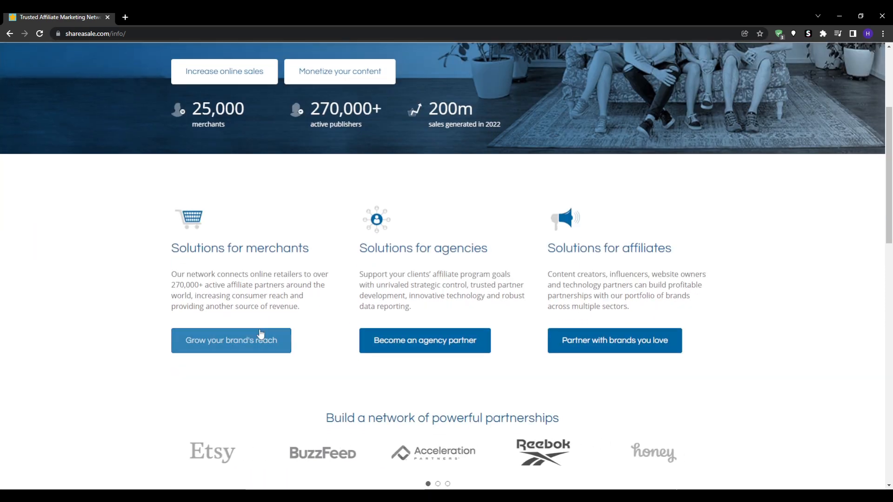
{"action": "mouse_move", "coordinate": [117, 306]}
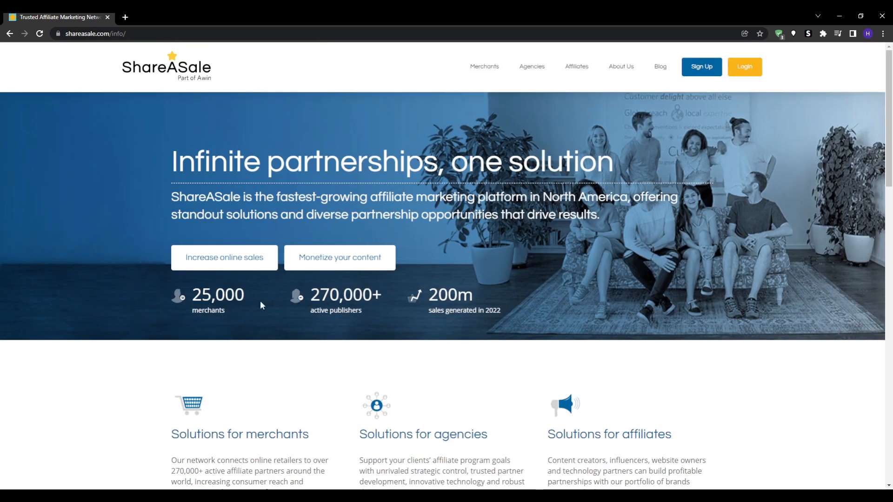
{"action": "mouse_move", "coordinate": [353, 345]}
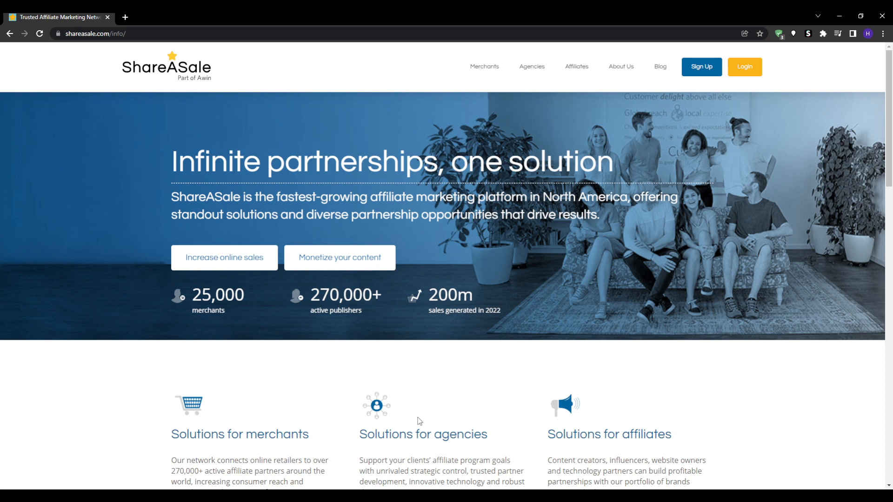
{"action": "mouse_move", "coordinate": [443, 470]}
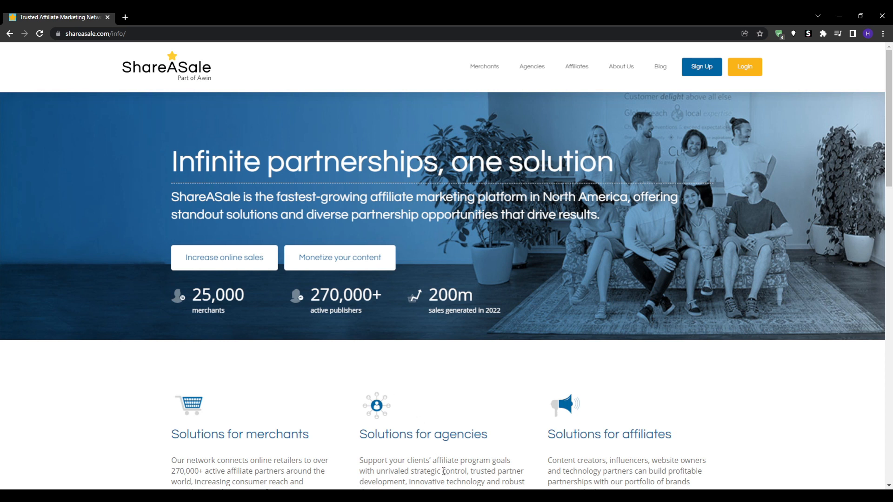
{"action": "mouse_move", "coordinate": [291, 235]}
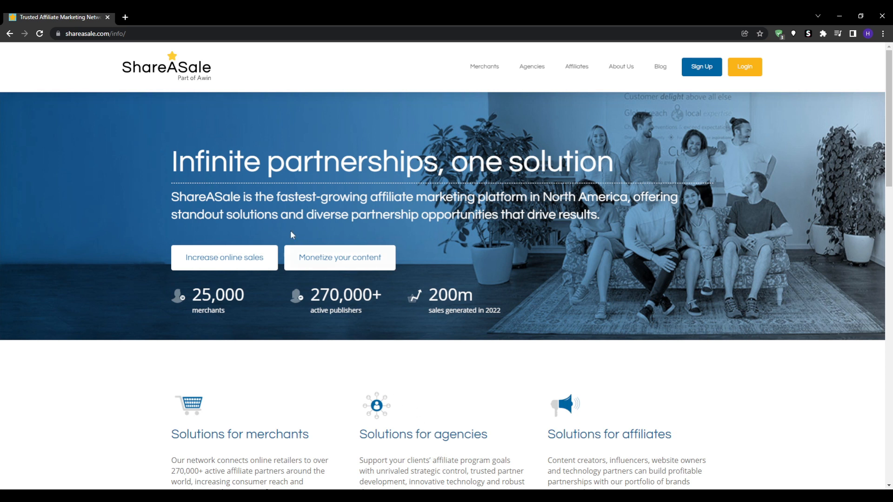
{"action": "left_click", "coordinate": [91, 33]}
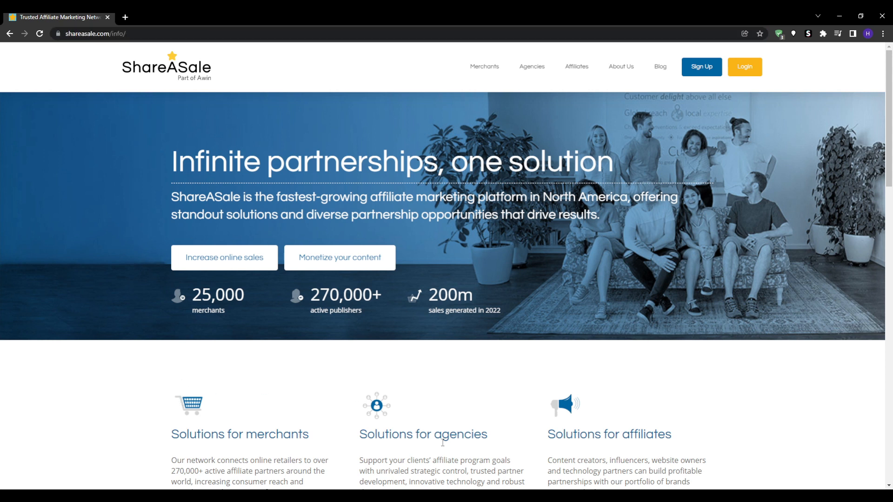
{"action": "mouse_move", "coordinate": [796, 16]}
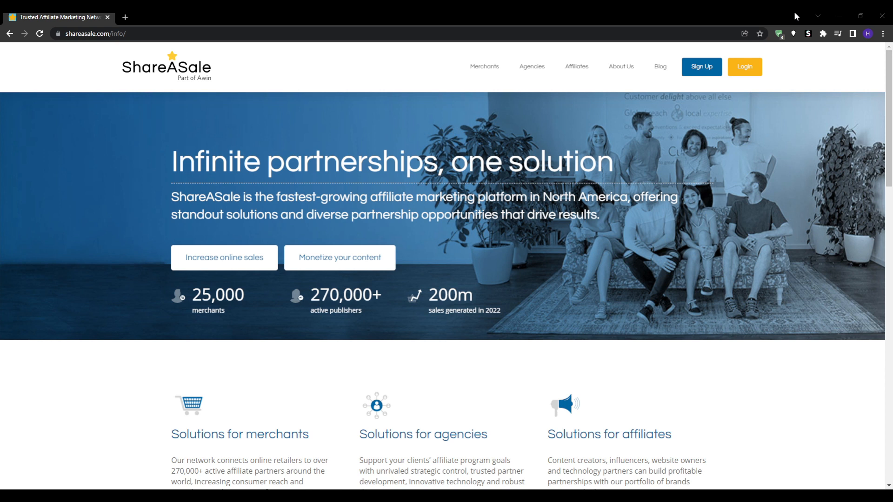
{"action": "mouse_move", "coordinate": [515, 32]}
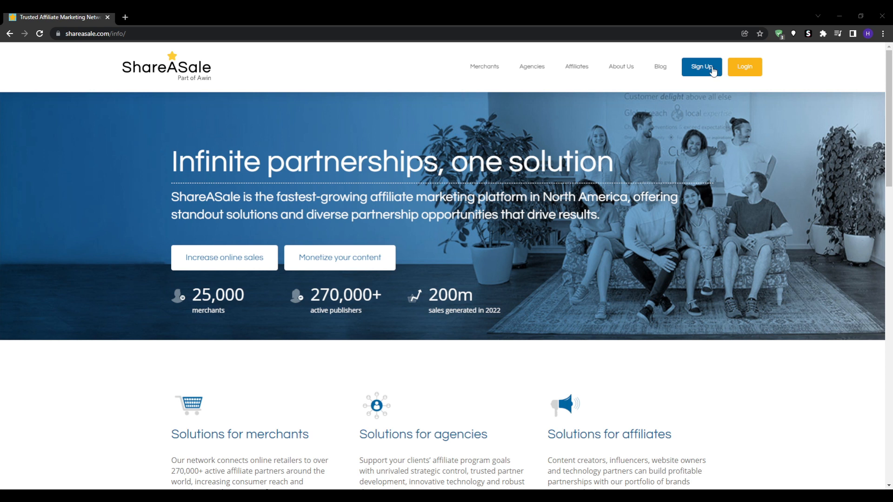
{"action": "mouse_move", "coordinate": [698, 140]}
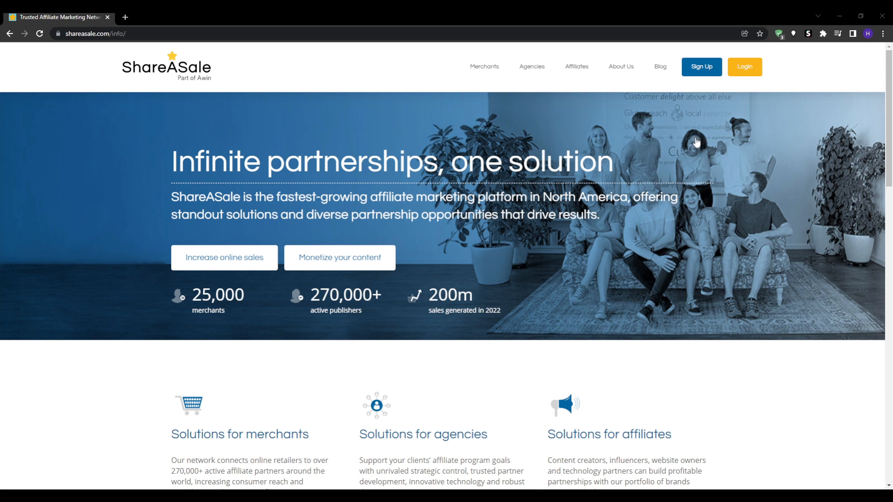
{"action": "mouse_move", "coordinate": [471, 253]}
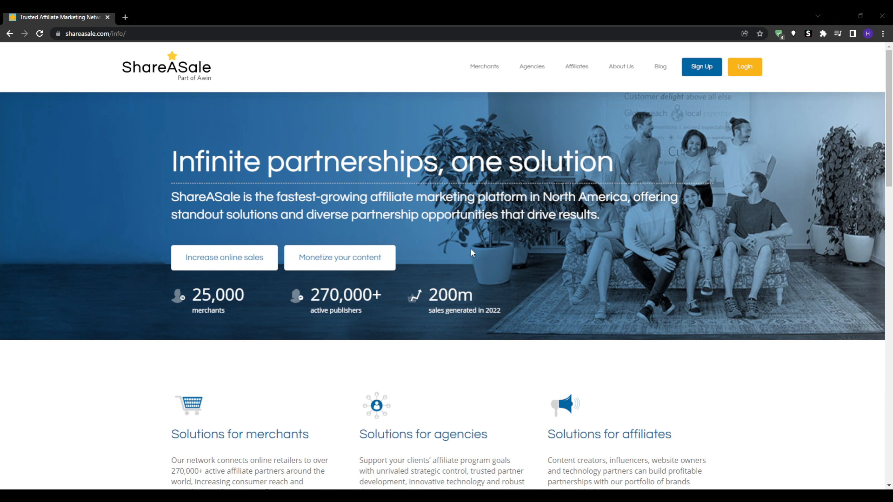
{"action": "mouse_move", "coordinate": [188, 253]}
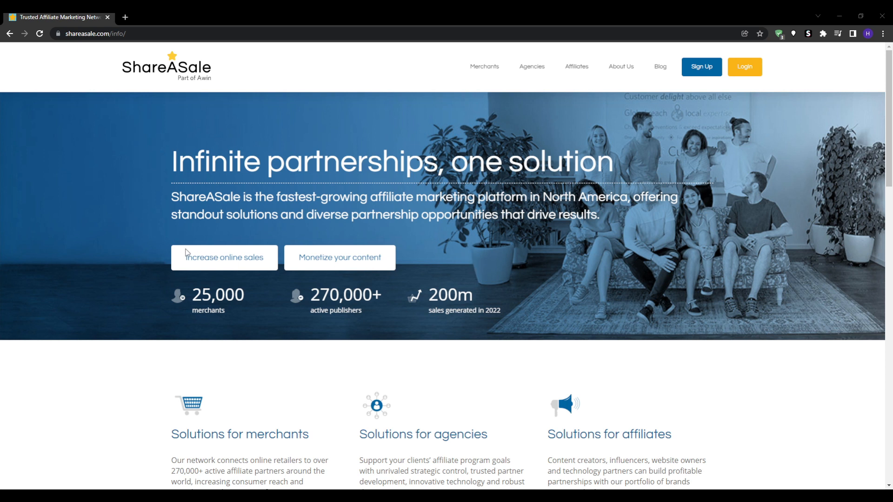
{"action": "mouse_move", "coordinate": [173, 249]}
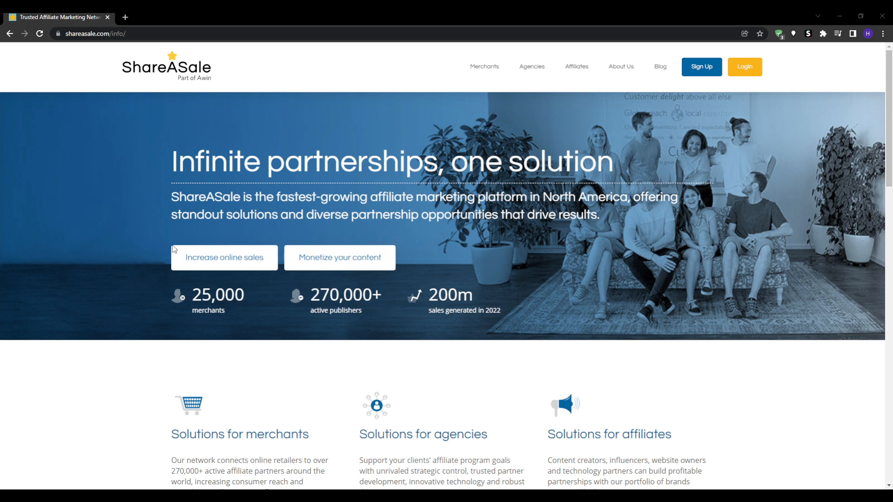
{"action": "mouse_move", "coordinate": [382, 264]}
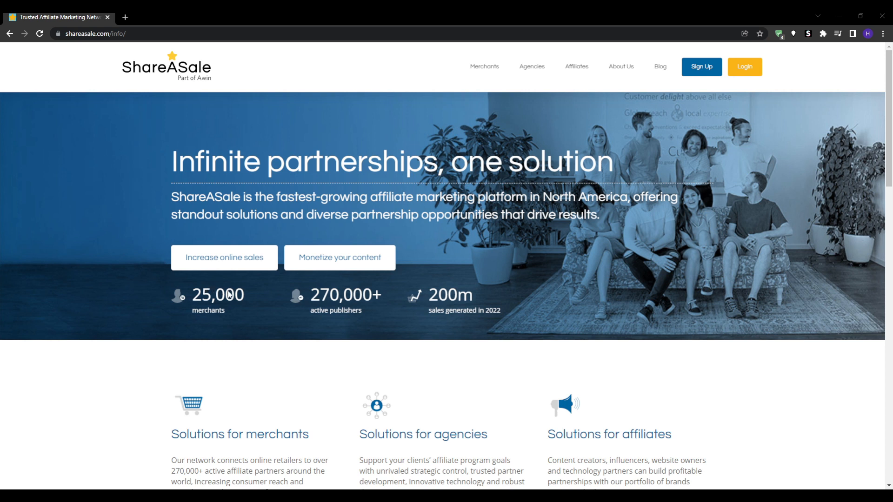
{"action": "mouse_move", "coordinate": [132, 374]}
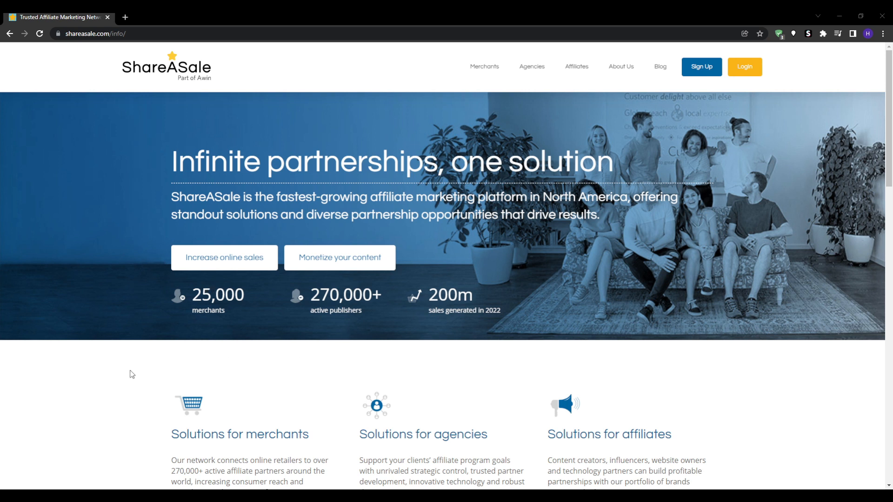
{"action": "mouse_move", "coordinate": [439, 461]}
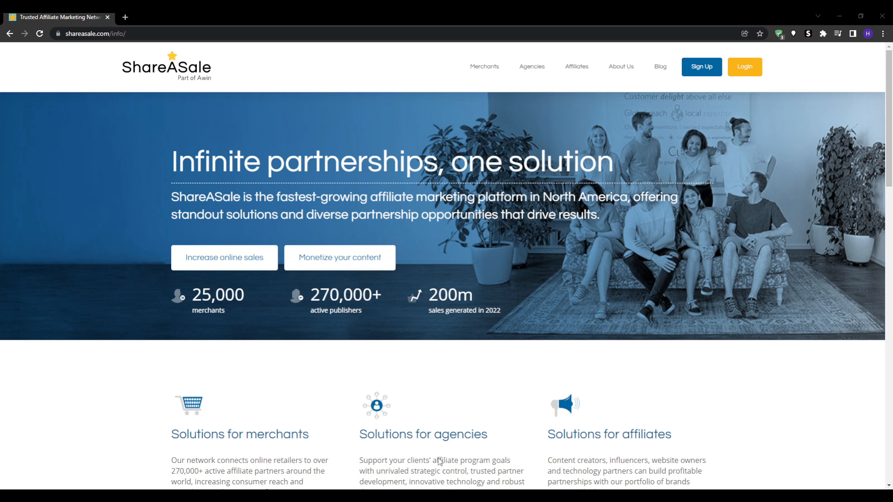
{"action": "mouse_move", "coordinate": [385, 364]}
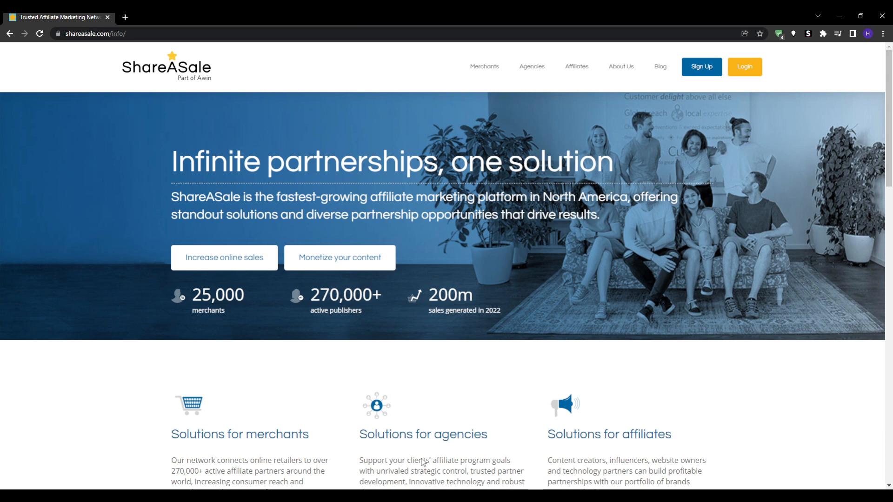
{"action": "scroll", "scroll_direction": "down", "scroll_amount": 3}
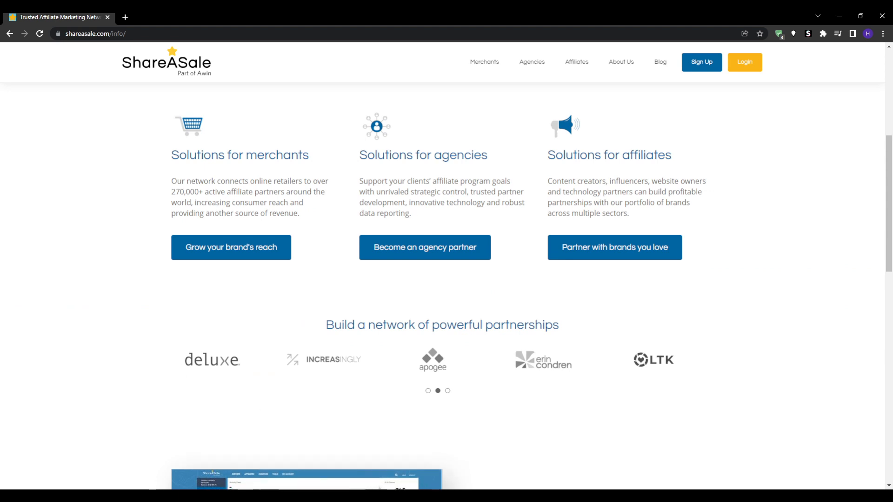
{"action": "mouse_move", "coordinate": [550, 15]}
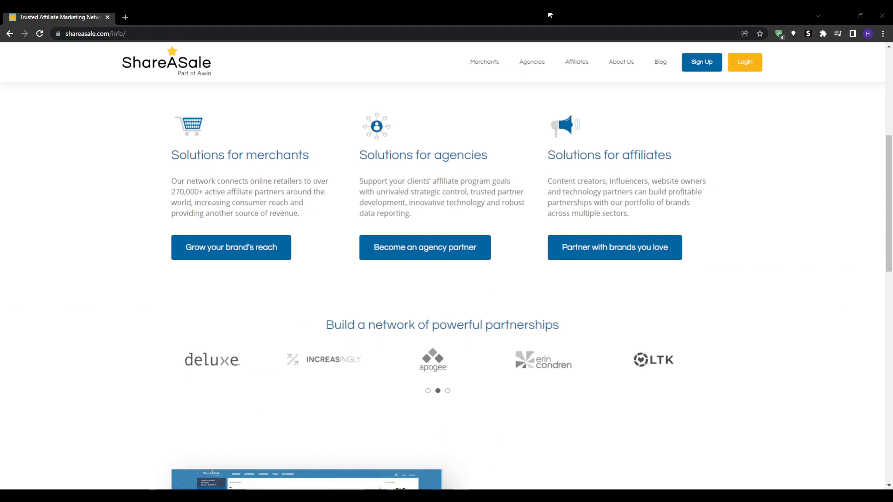
{"action": "mouse_move", "coordinate": [269, 92]}
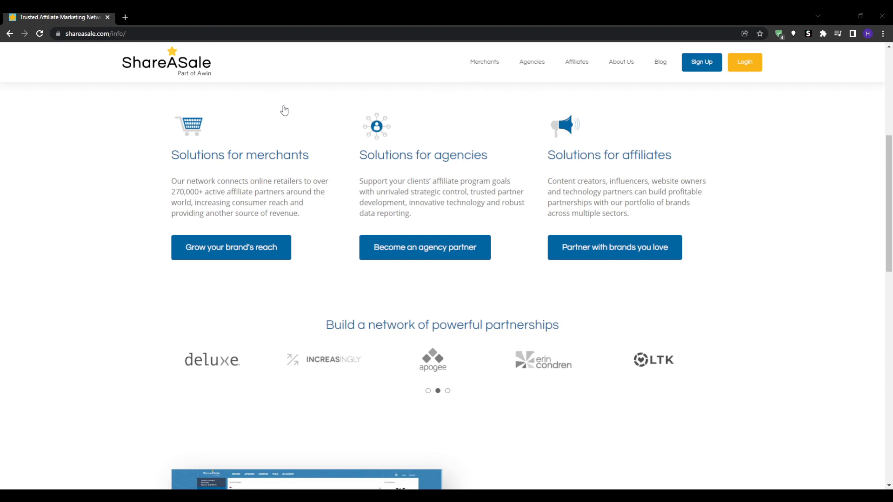
{"action": "mouse_move", "coordinate": [368, 81]}
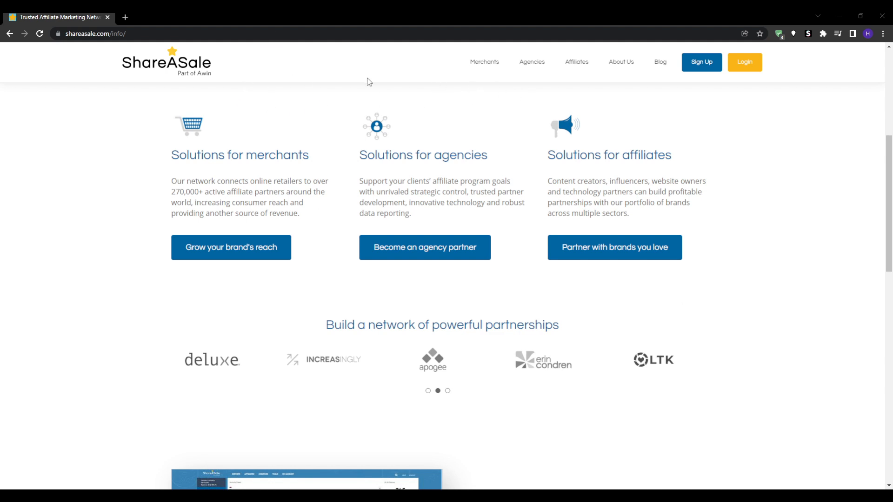
{"action": "mouse_move", "coordinate": [333, 87]}
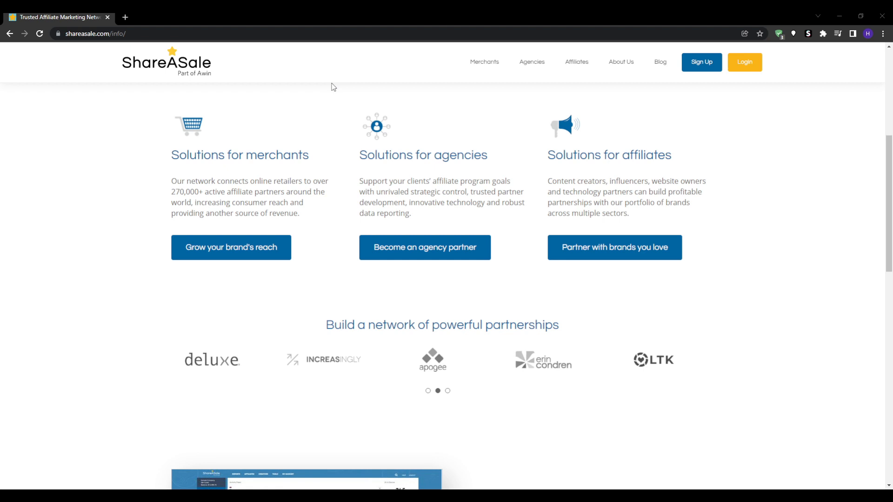
{"action": "mouse_move", "coordinate": [254, 106]}
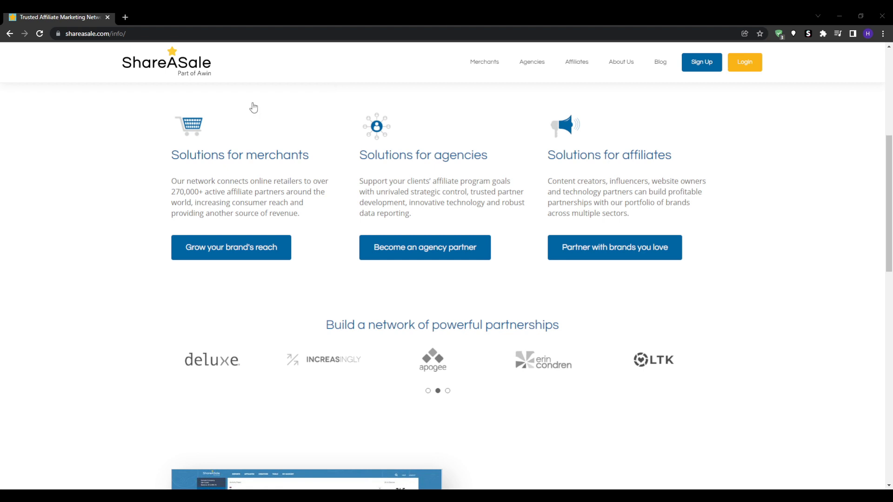
{"action": "mouse_move", "coordinate": [124, 224]}
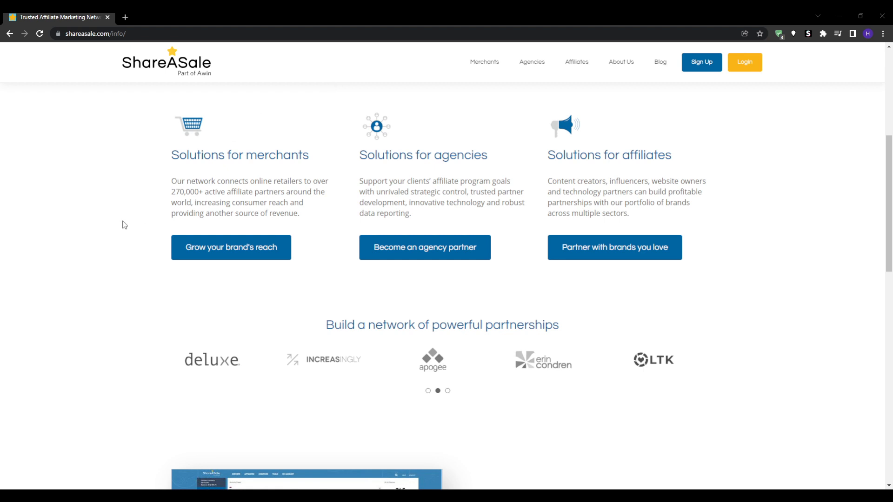
{"action": "mouse_move", "coordinate": [532, 17]}
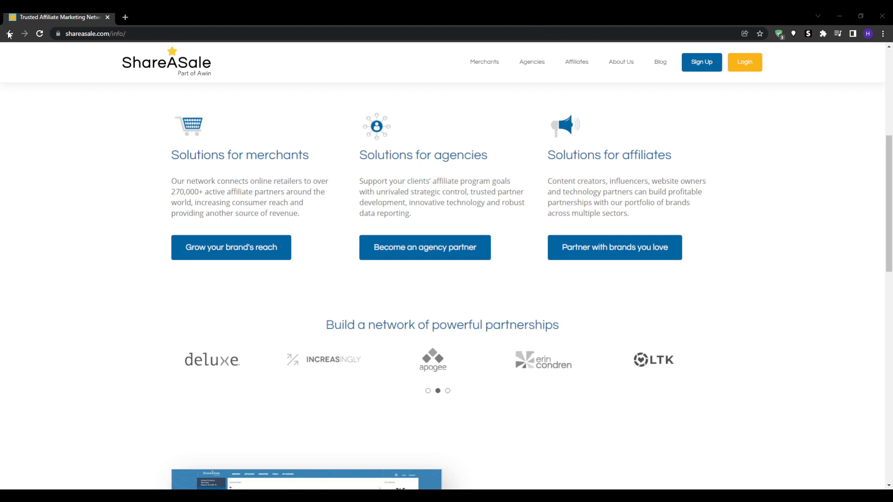
{"action": "mouse_move", "coordinate": [287, 282]}
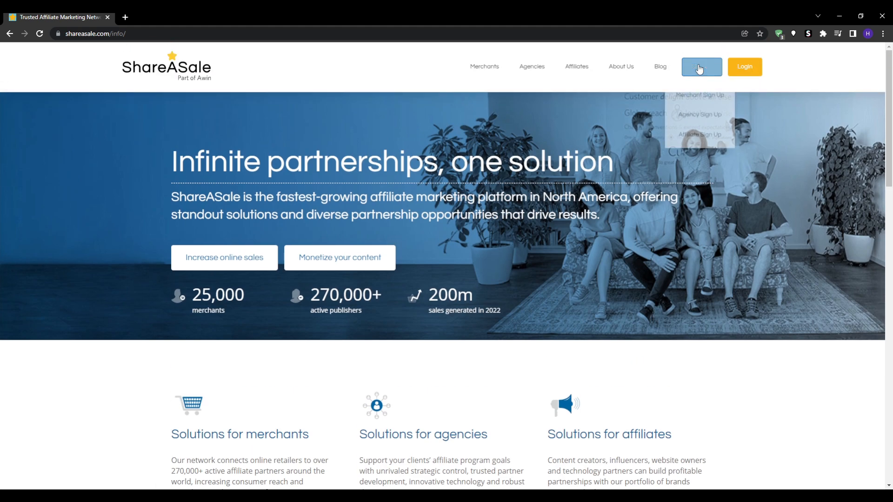
Choose Affiliate Sign Up to reach the empty Affiliate Account Creation page.
{"action": "left_click", "coordinate": [699, 134]}
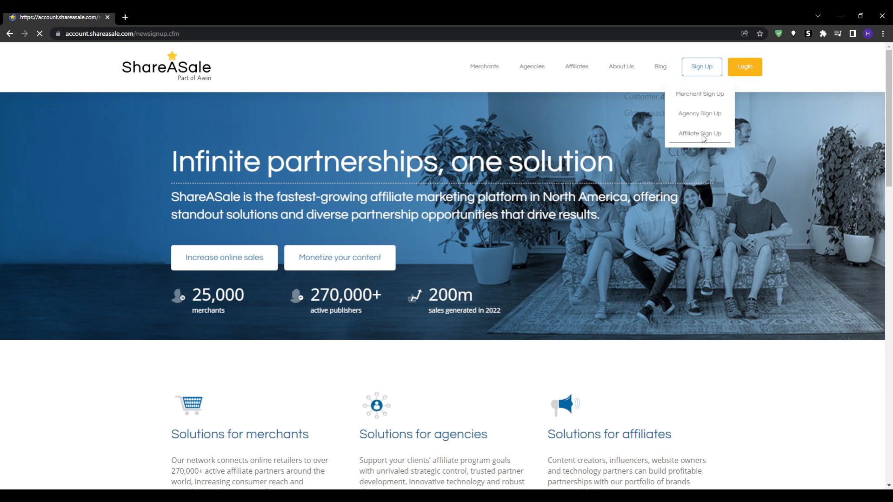
{"action": "left_click", "coordinate": [699, 133]}
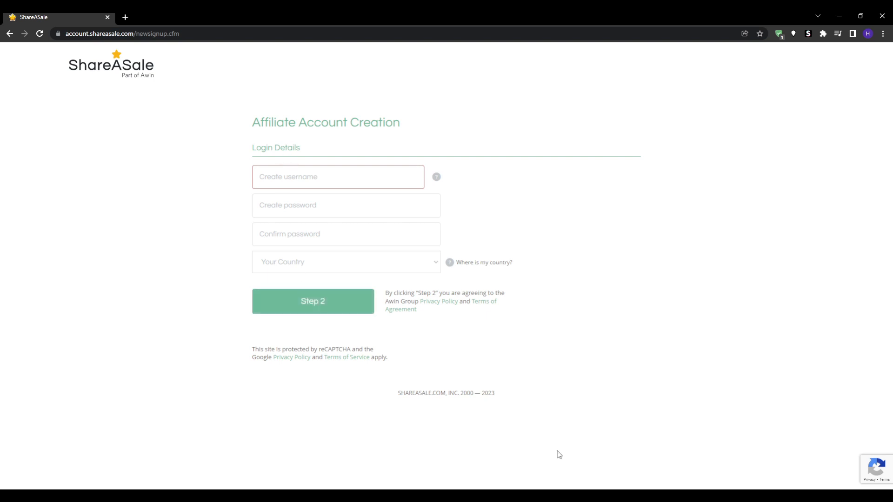
Answer No to the adult content question and move down through the promotional strategy questions.
{"action": "left_click", "coordinate": [313, 301]}
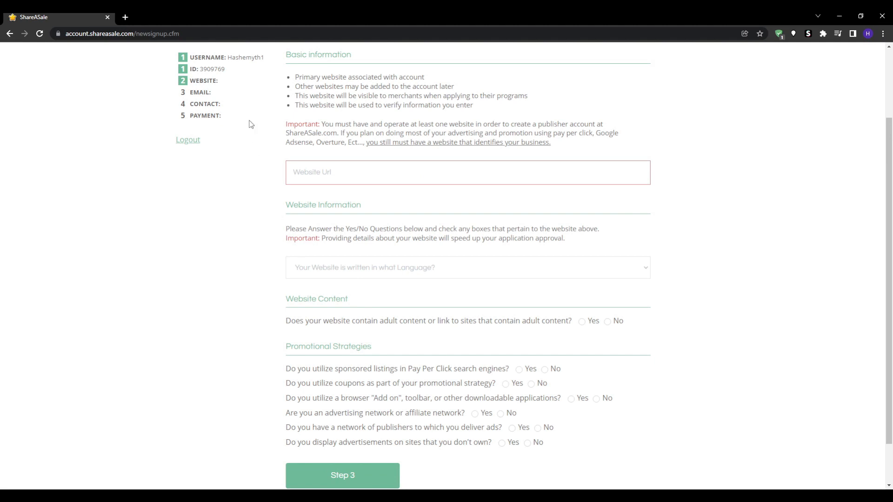
{"action": "mouse_move", "coordinate": [338, 322]}
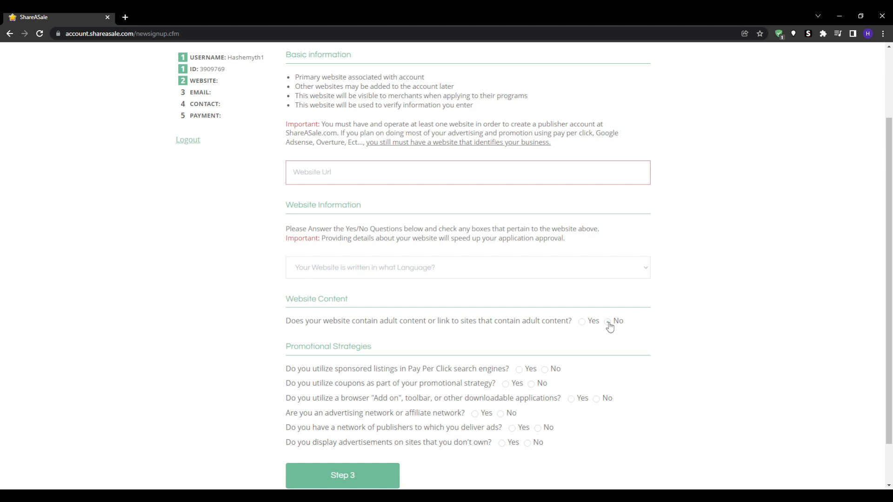
{"action": "left_click", "coordinate": [608, 322]}
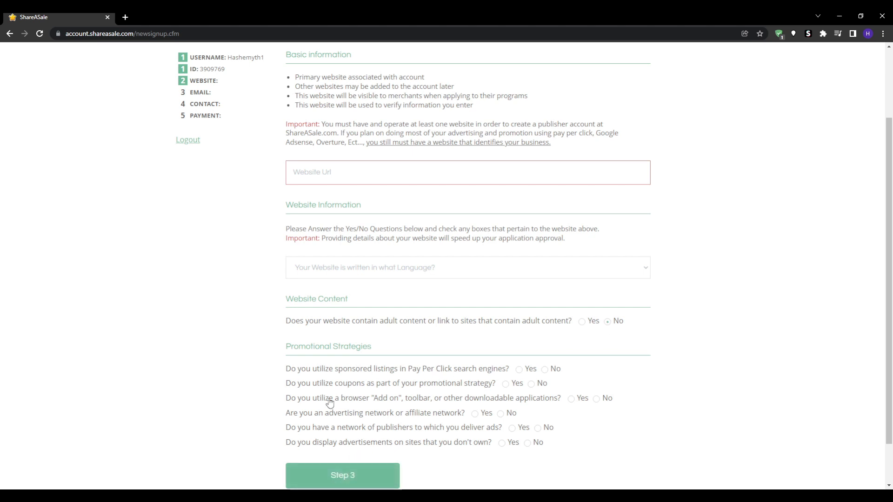
{"action": "mouse_move", "coordinate": [535, 372]}
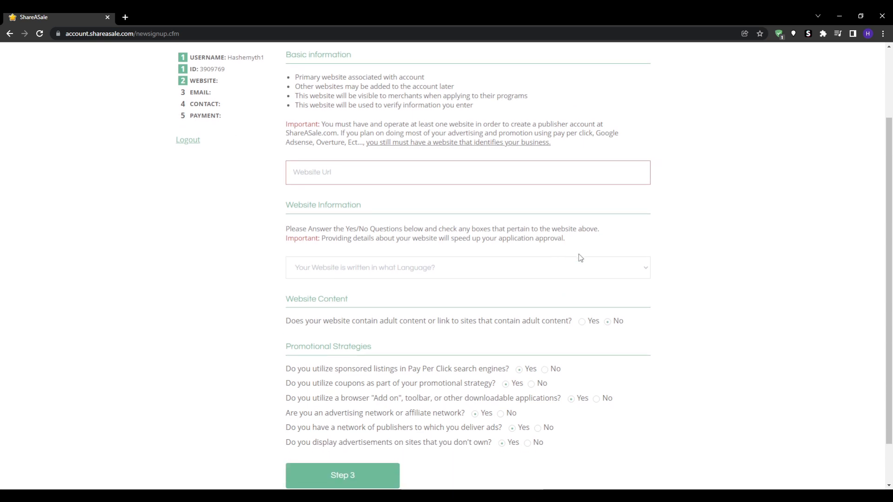
{"action": "scroll", "scroll_direction": "down", "scroll_amount": 3}
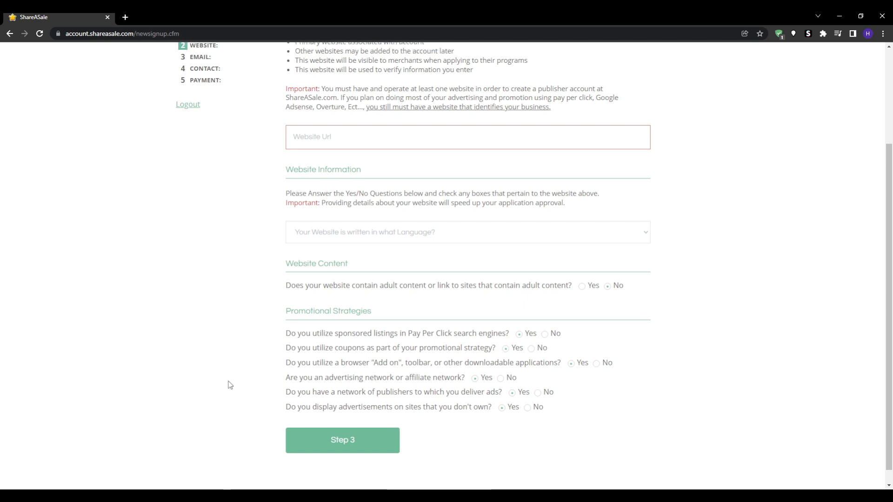
{"action": "scroll", "scroll_direction": "down", "scroll_amount": 3}
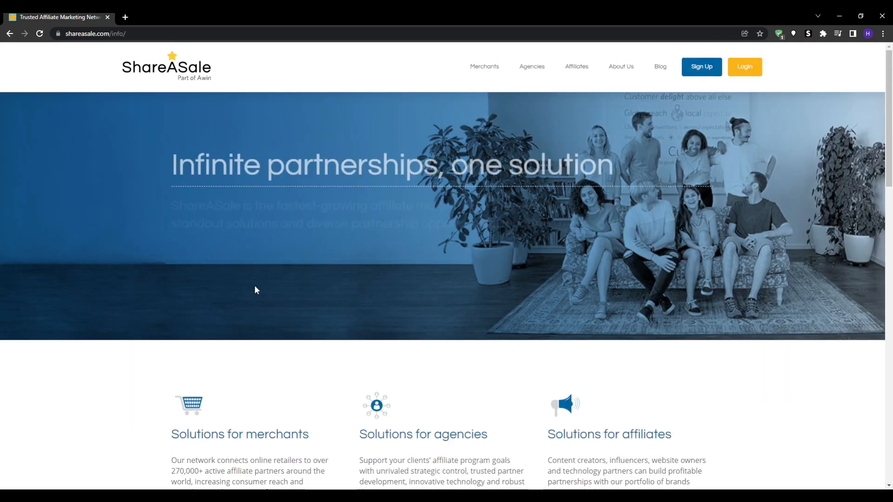
{"action": "mouse_move", "coordinate": [484, 66]}
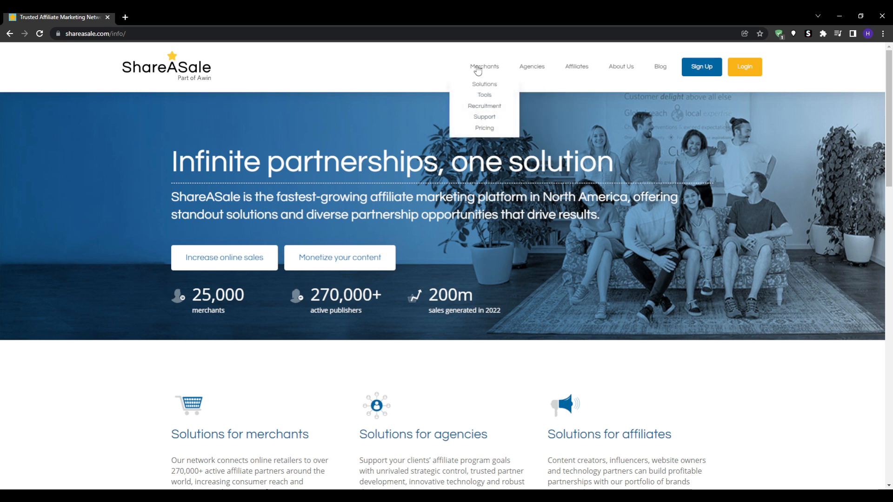
{"action": "mouse_move", "coordinate": [531, 66]}
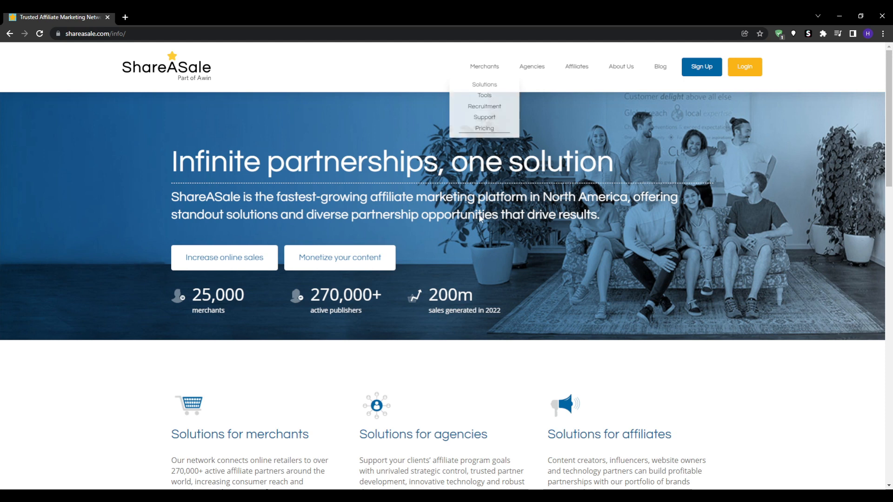
{"action": "left_click", "coordinate": [223, 257]}
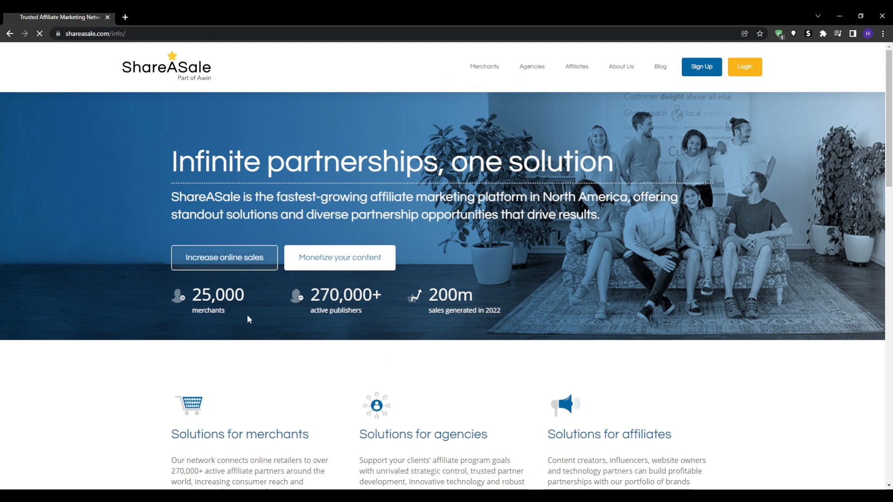
{"action": "left_click", "coordinate": [700, 67]}
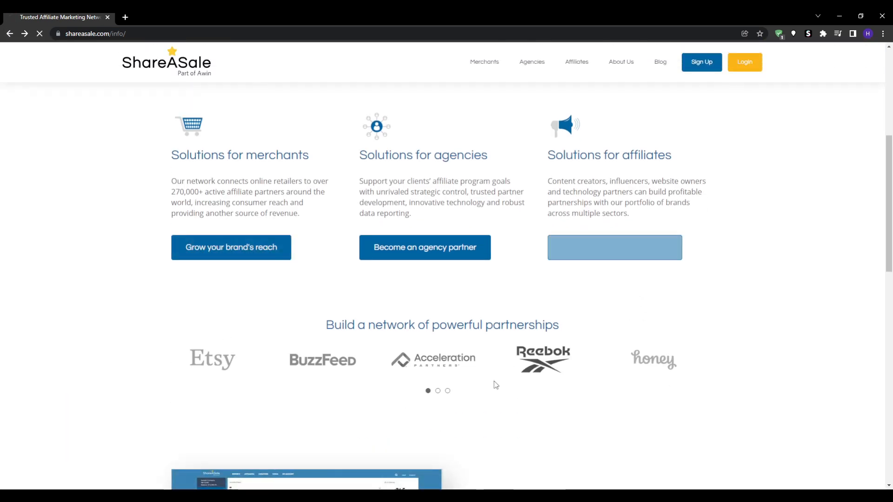
Open the affiliates page from Solutions and scroll down to partner brands and join-for-free.
{"action": "left_click", "coordinate": [614, 247]}
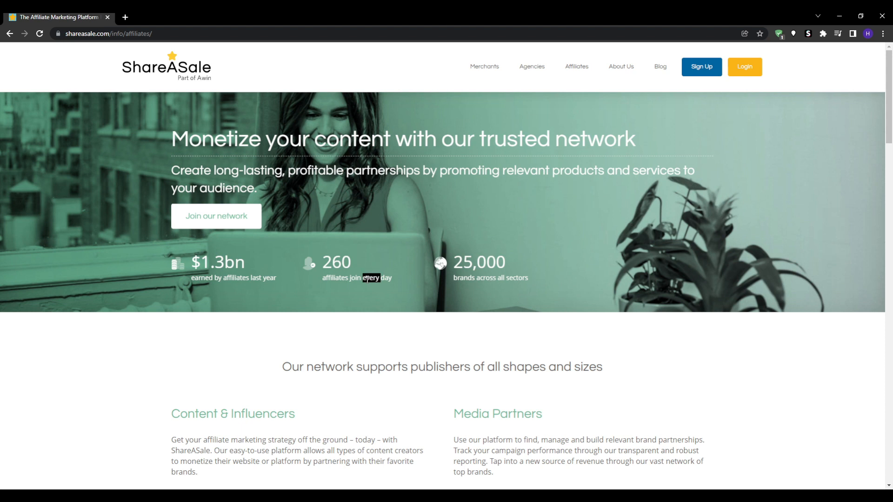
{"action": "scroll", "scroll_direction": "down", "scroll_amount": 3}
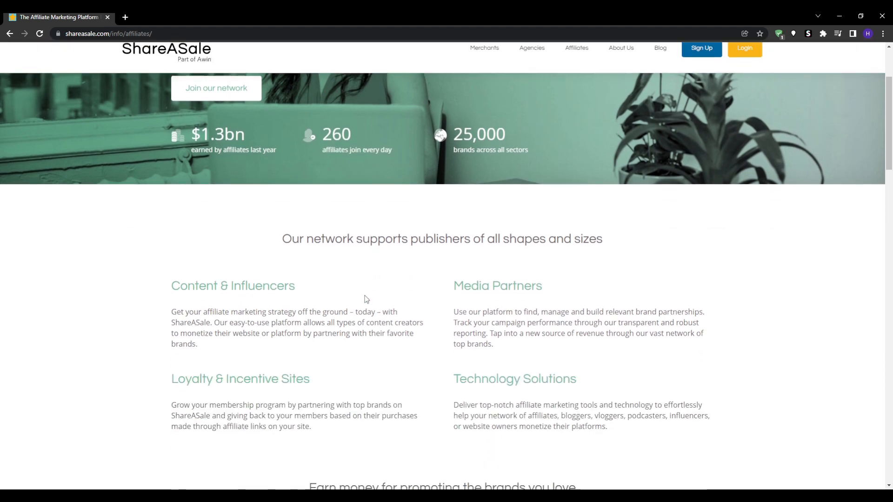
{"action": "scroll", "scroll_direction": "down", "scroll_amount": 3}
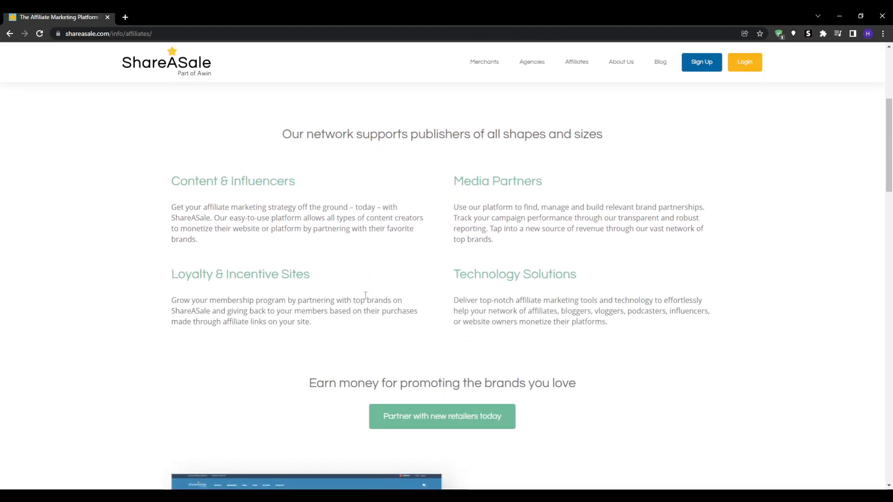
{"action": "scroll", "scroll_direction": "down", "scroll_amount": 3}
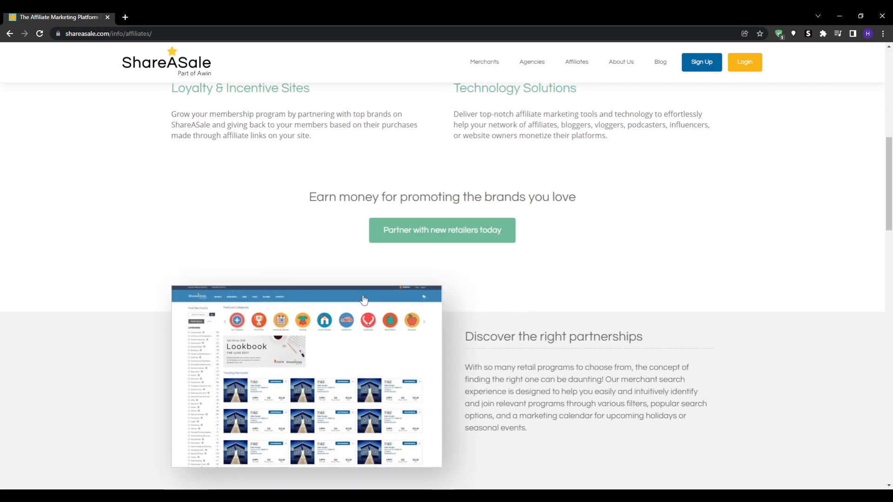
{"action": "scroll", "scroll_direction": "down", "scroll_amount": 3}
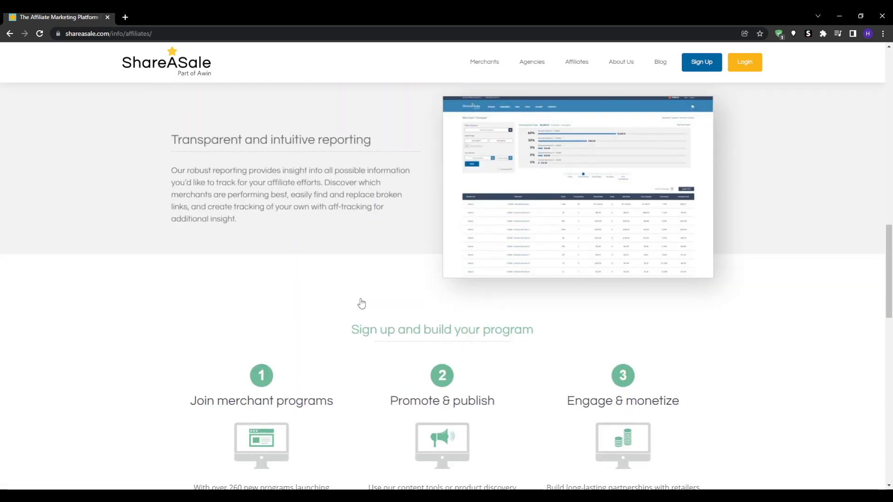
{"action": "scroll", "scroll_direction": "down", "scroll_amount": 3}
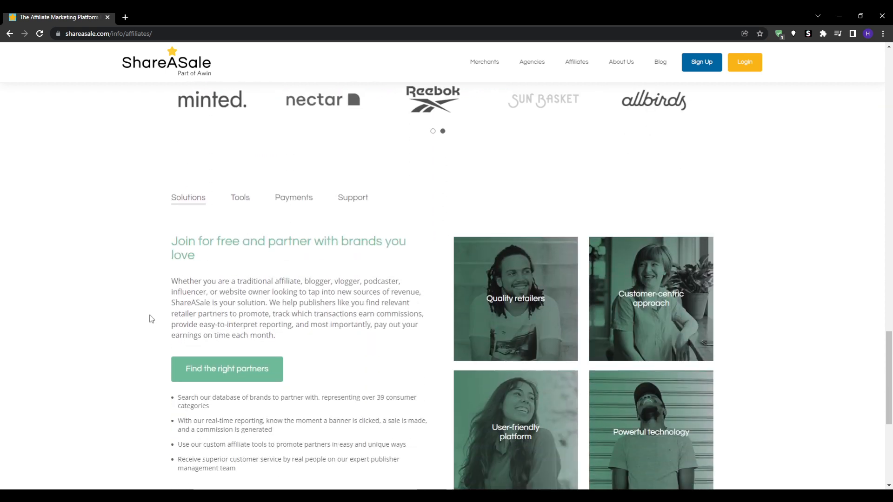
{"action": "scroll", "scroll_direction": "down", "scroll_amount": 3}
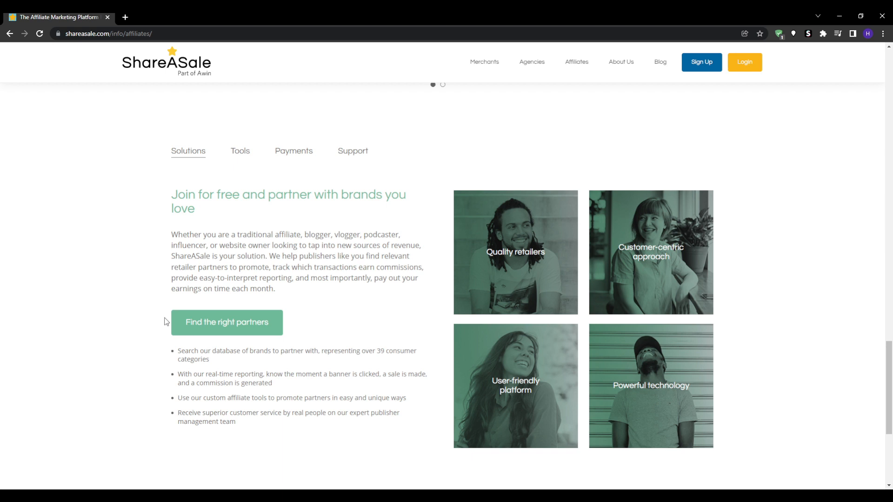
{"action": "left_click", "coordinate": [227, 322]}
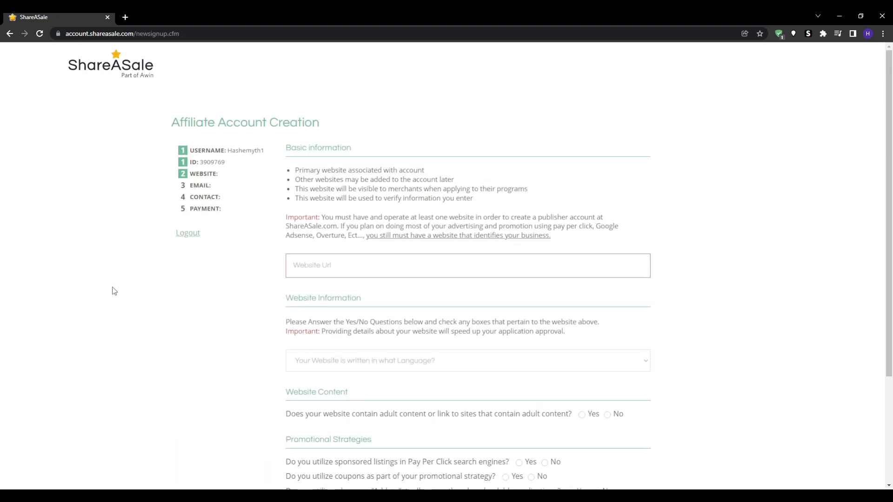
{"action": "mouse_move", "coordinate": [29, 56]}
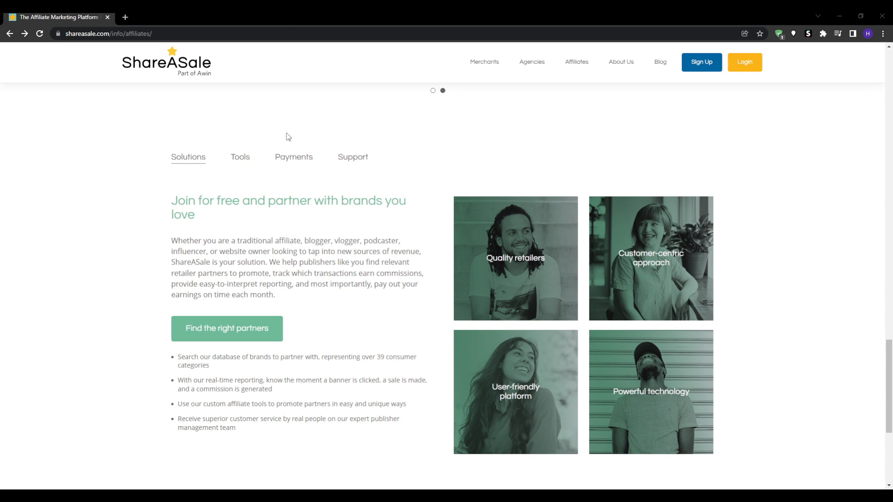
{"action": "mouse_move", "coordinate": [202, 15]}
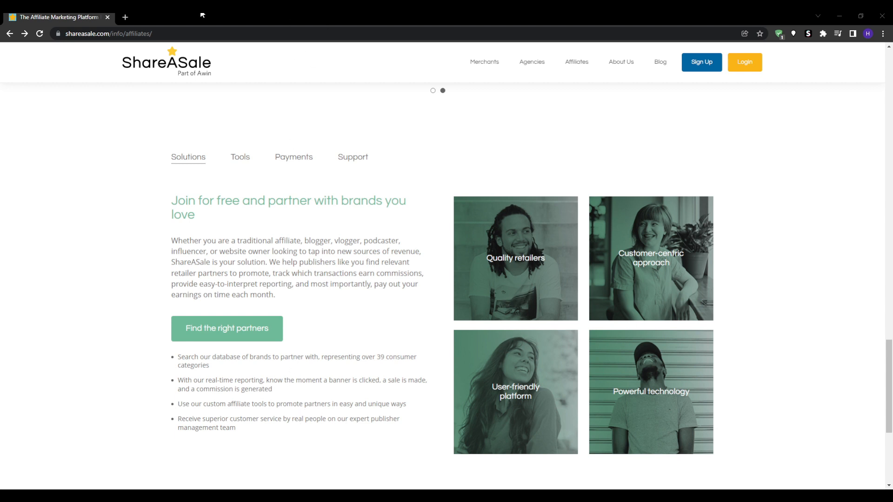
{"action": "mouse_move", "coordinate": [330, 228]}
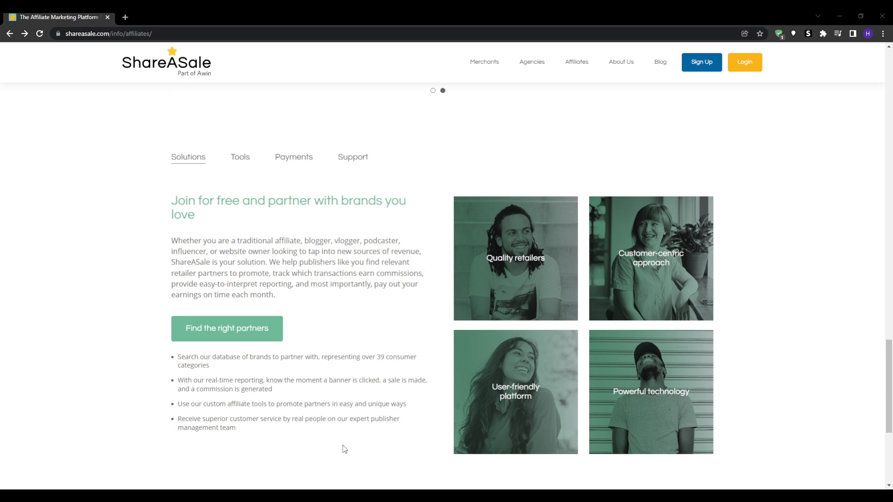
{"action": "mouse_move", "coordinate": [349, 459]}
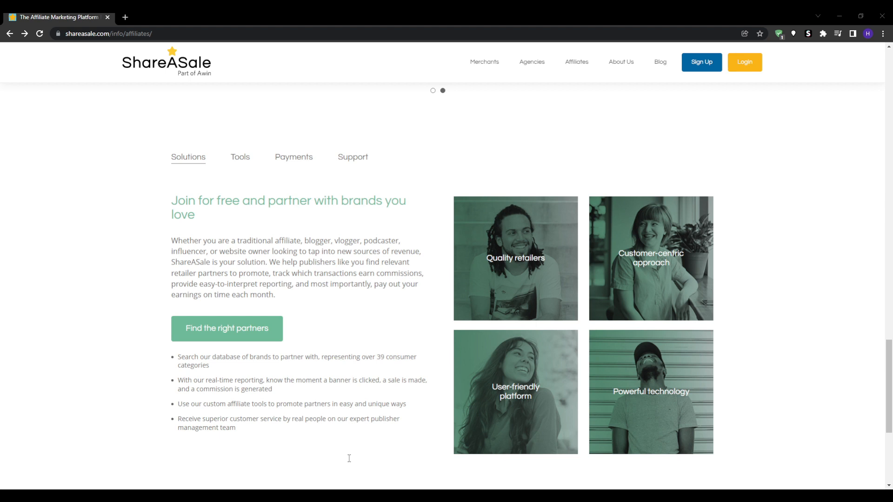